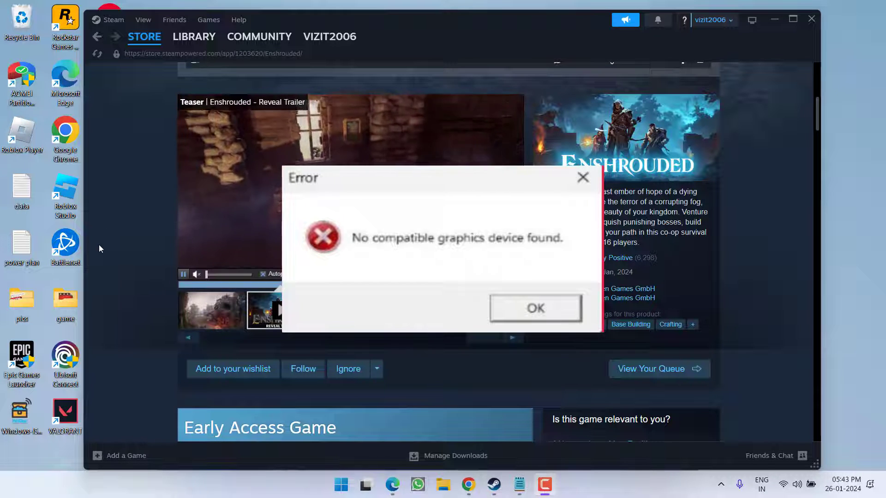
- Dismiss the 'No compatible graphics device found' error and minimize Steam to the desktop
left_click(535, 308)
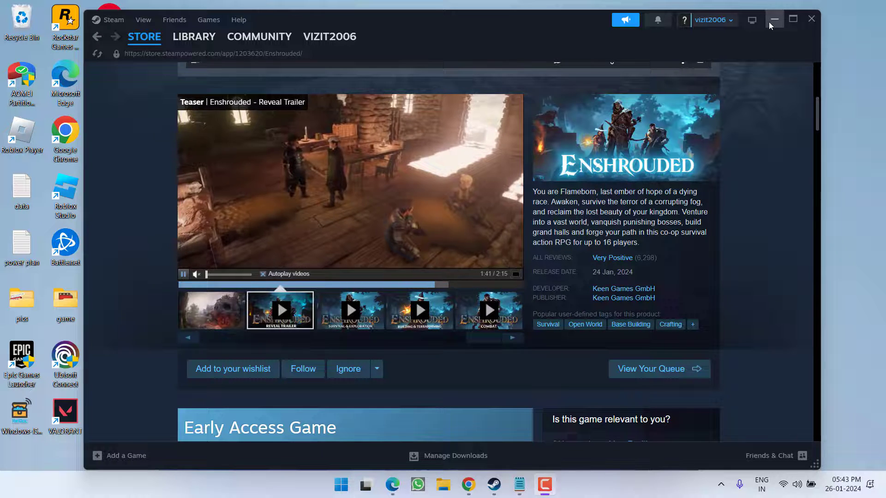
left_click(774, 18)
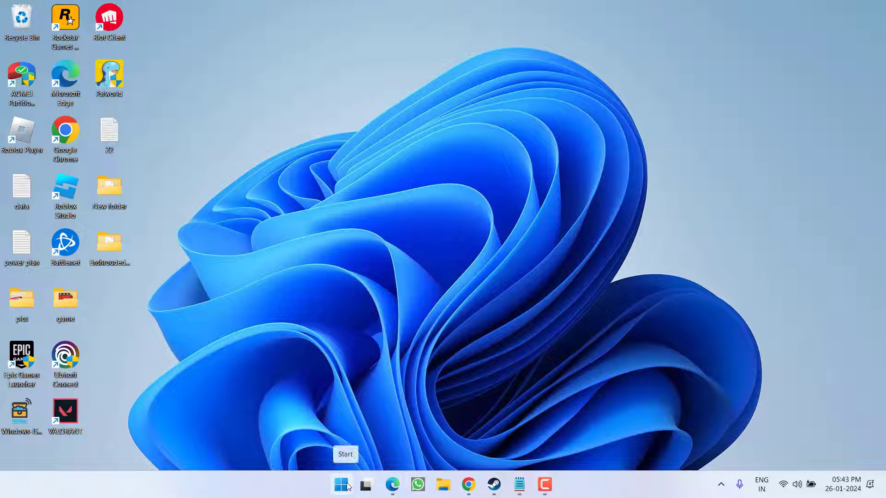
- Launch Device Manager from the Start quick menu and expand Display adaptors
right_click(340, 482)
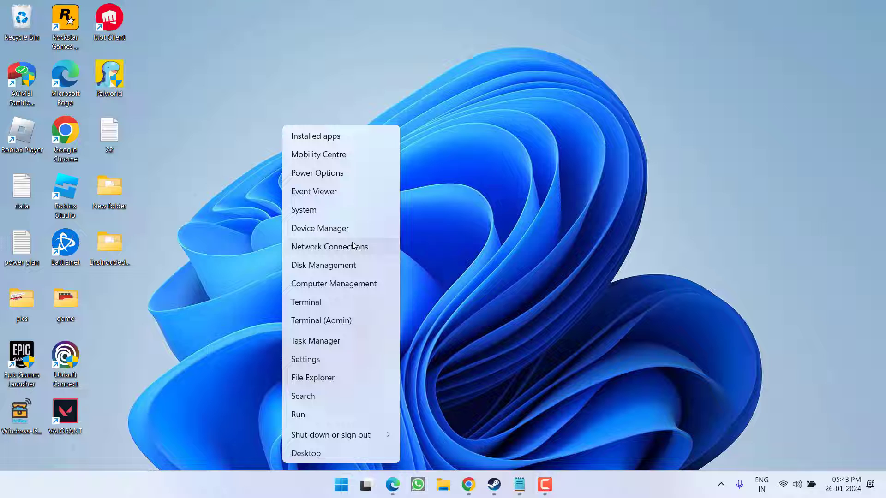
left_click(319, 229)
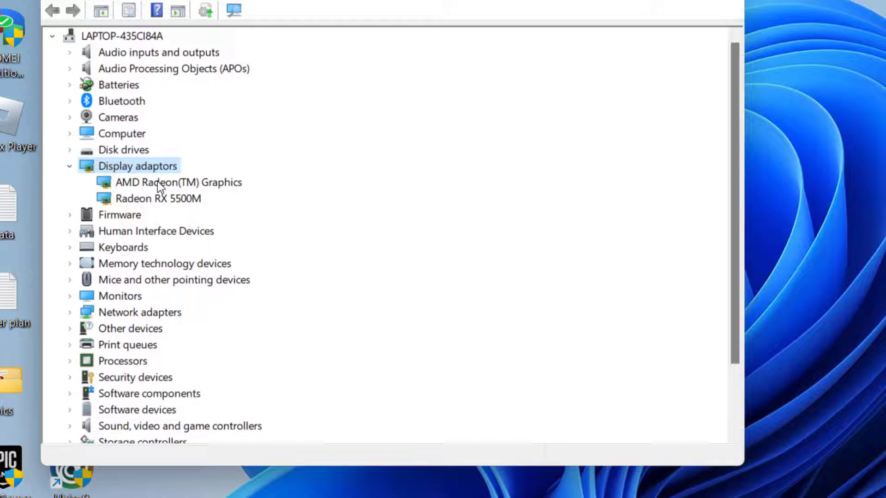
left_click(179, 182)
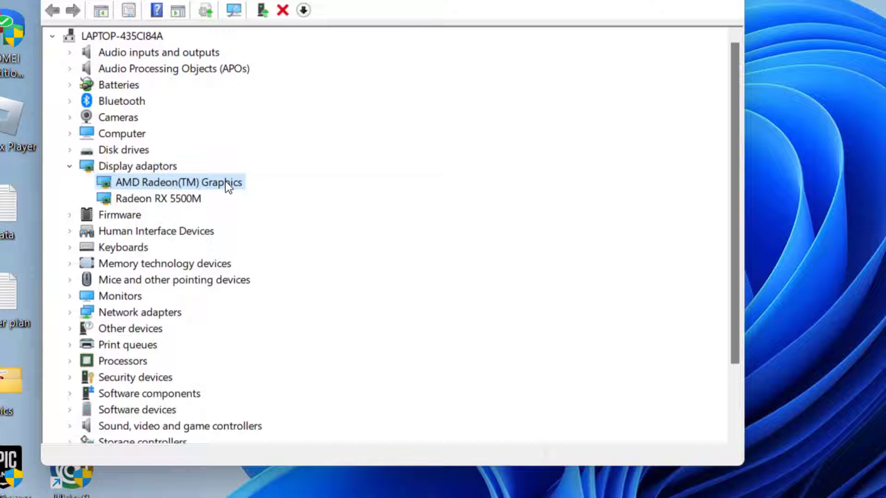
- Review the context actions for AMD Radeon(TM) Graphics without changing the device
right_click(177, 181)
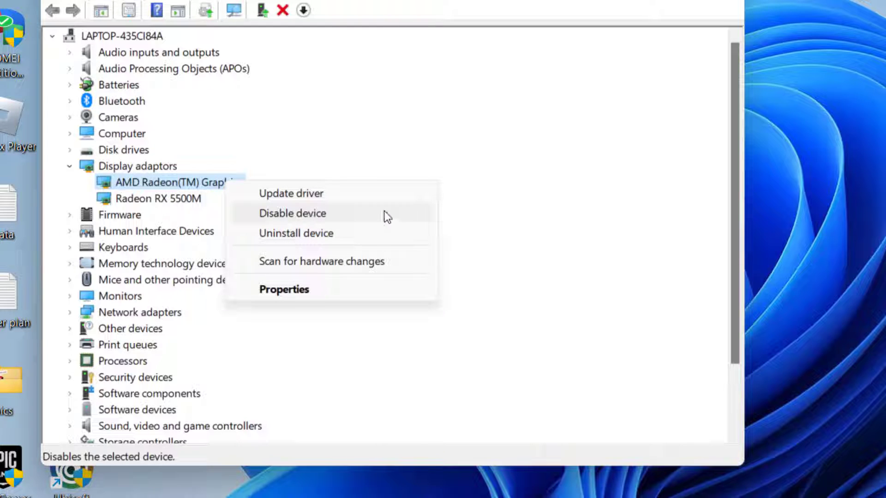
mouse_move(392, 217)
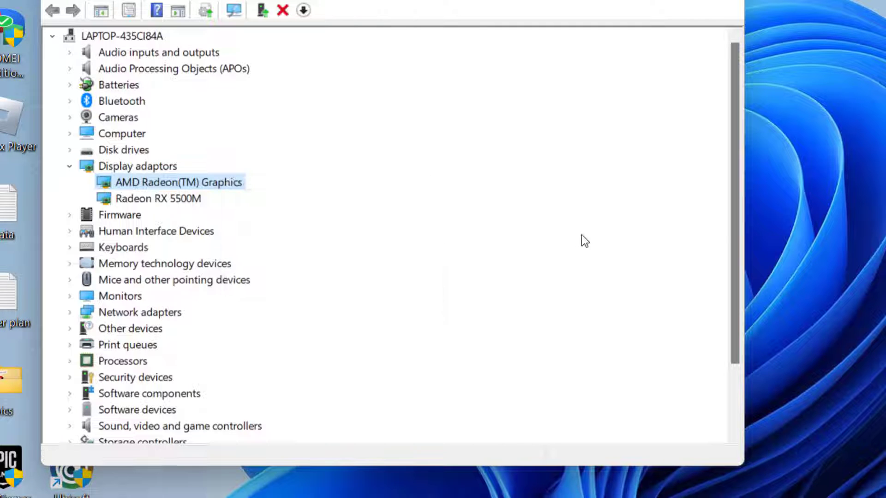
mouse_move(566, 259)
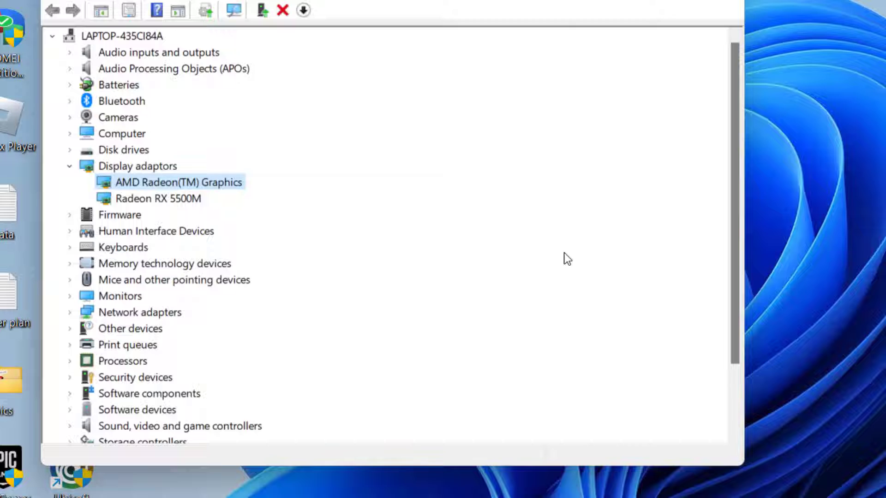
mouse_move(234, 188)
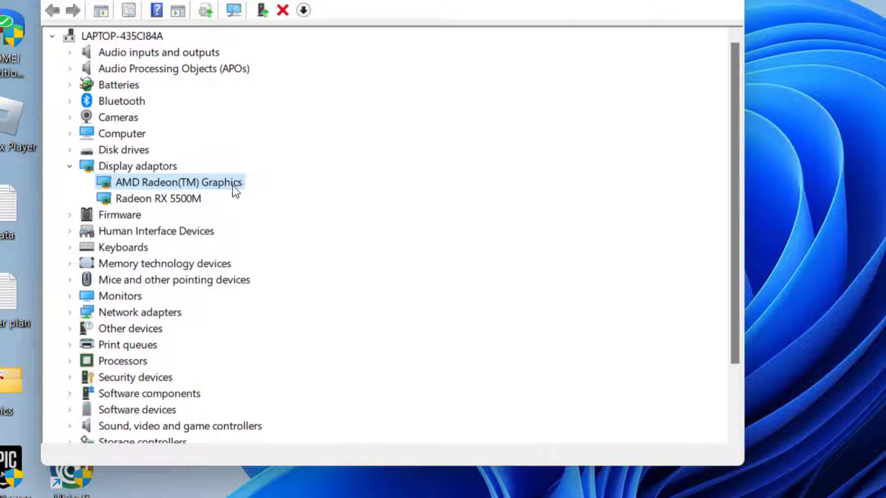
right_click(177, 182)
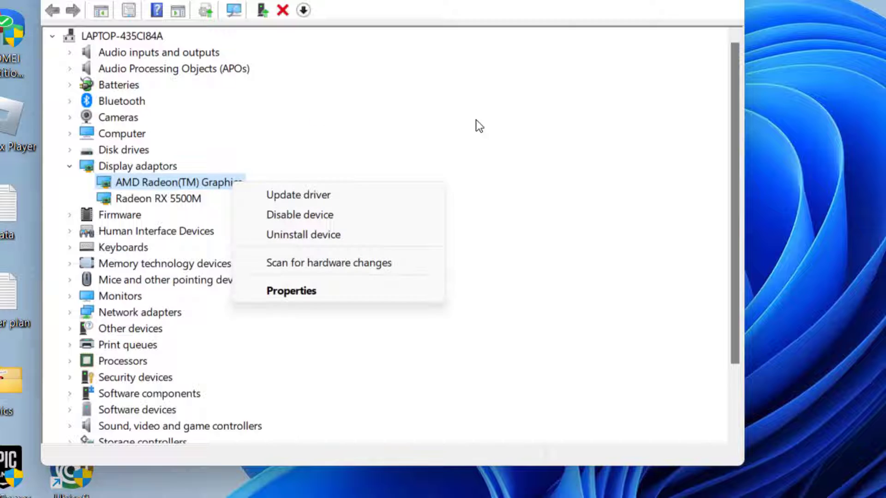
left_click(169, 199)
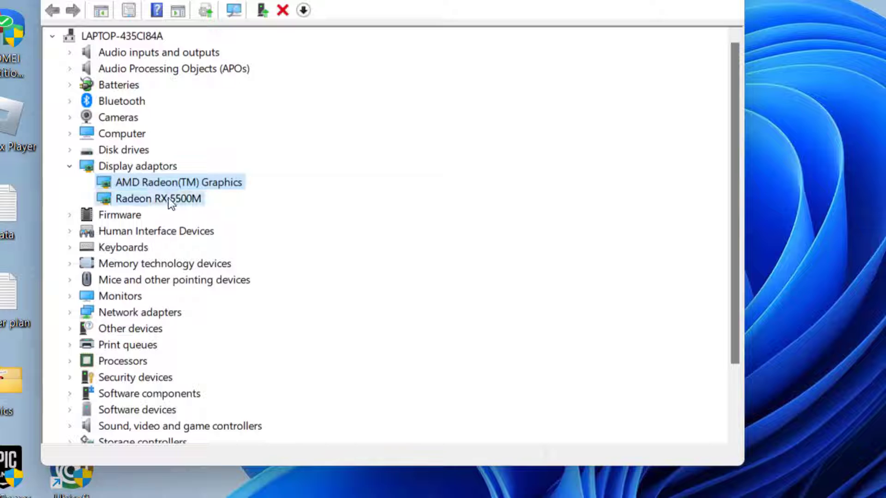
double_click(158, 198)
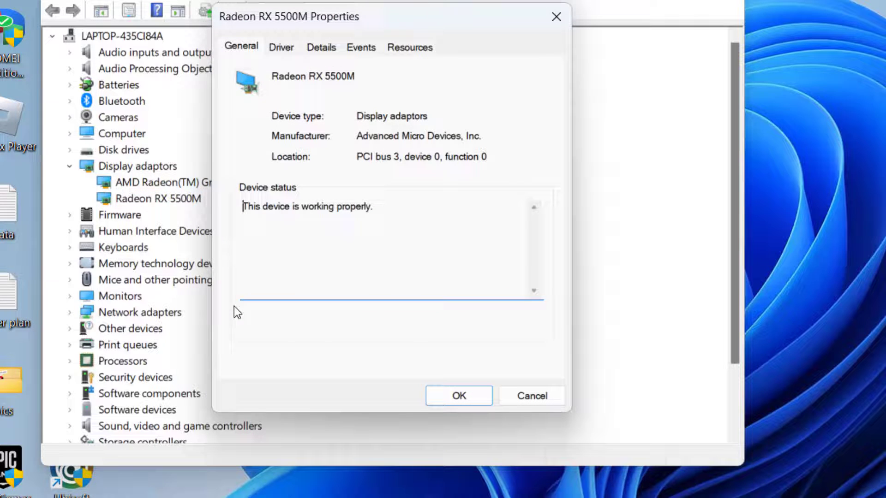
left_click(280, 47)
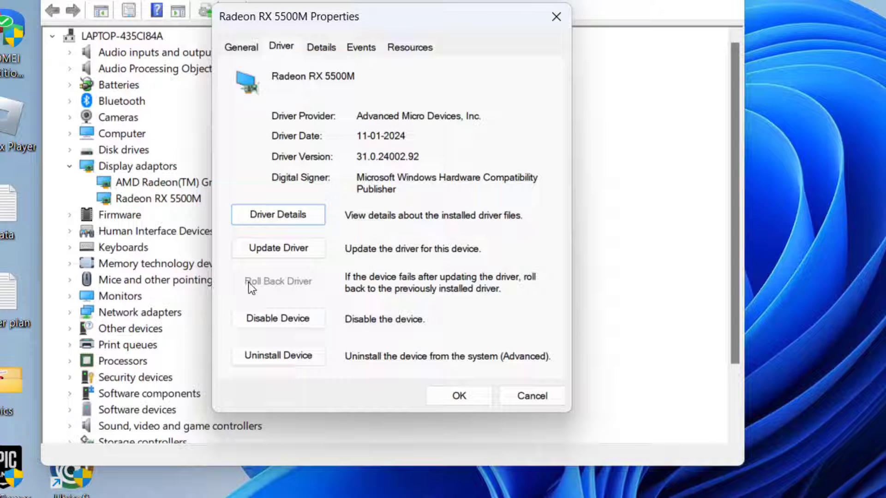
mouse_move(305, 302)
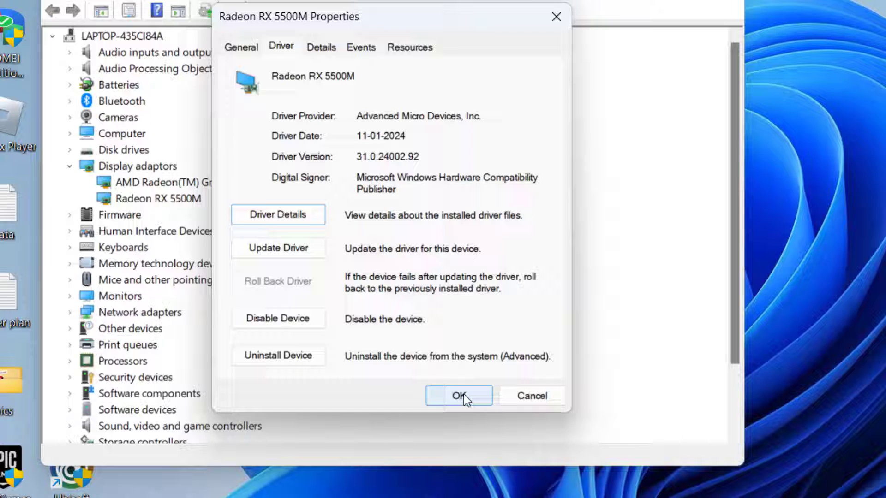
left_click(457, 396)
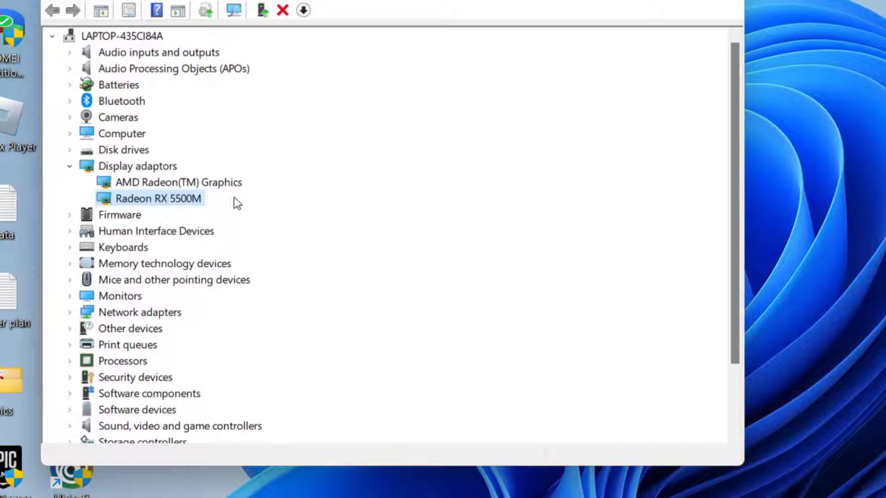
mouse_move(214, 217)
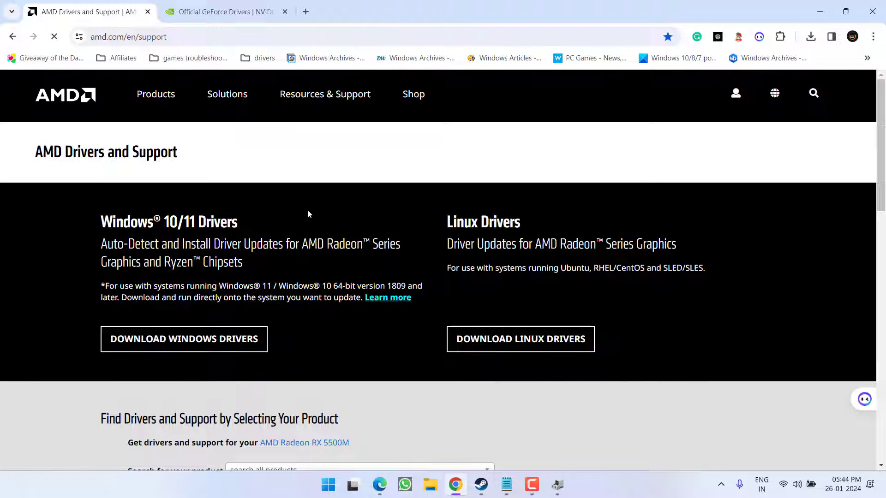
- Search AMD products for 'amd' and select AMD Radeon RX 5500M to load its drivers page
scroll("down", 3)
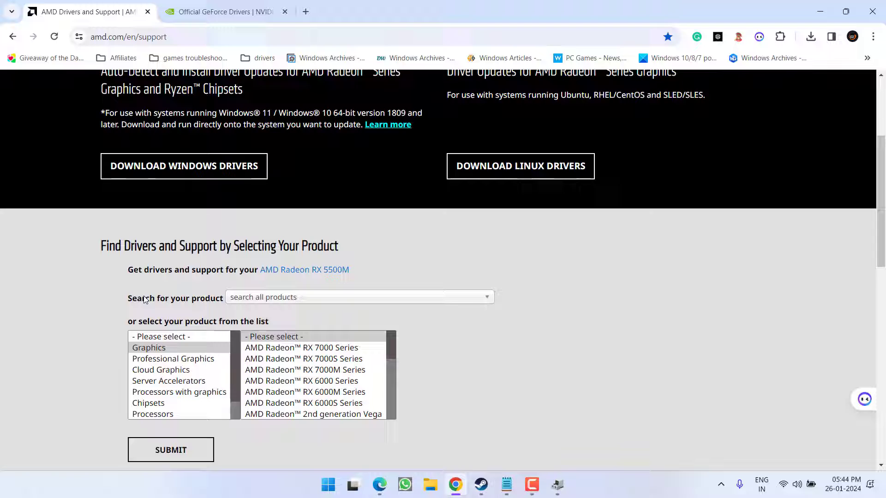
left_click(359, 297)
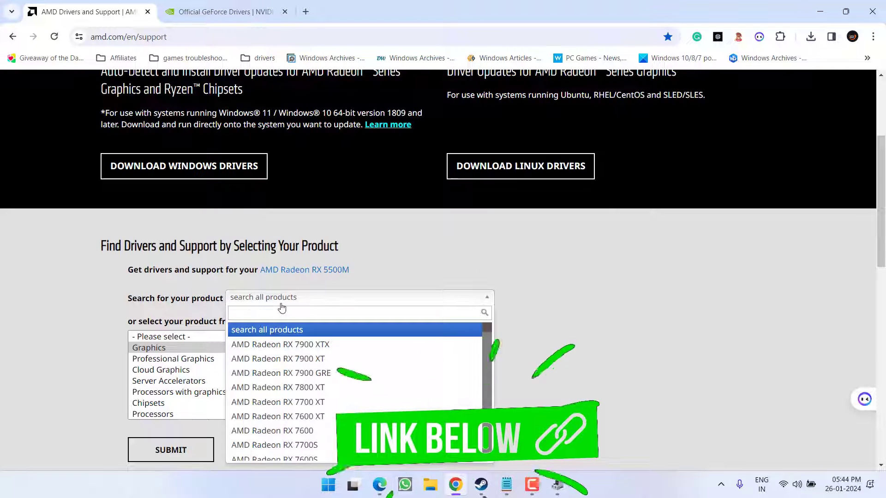
type("amd")
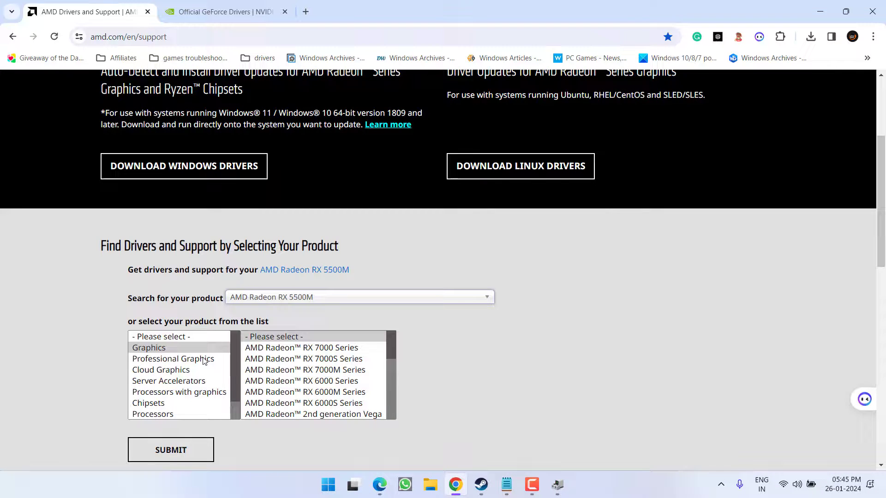
left_click(171, 450)
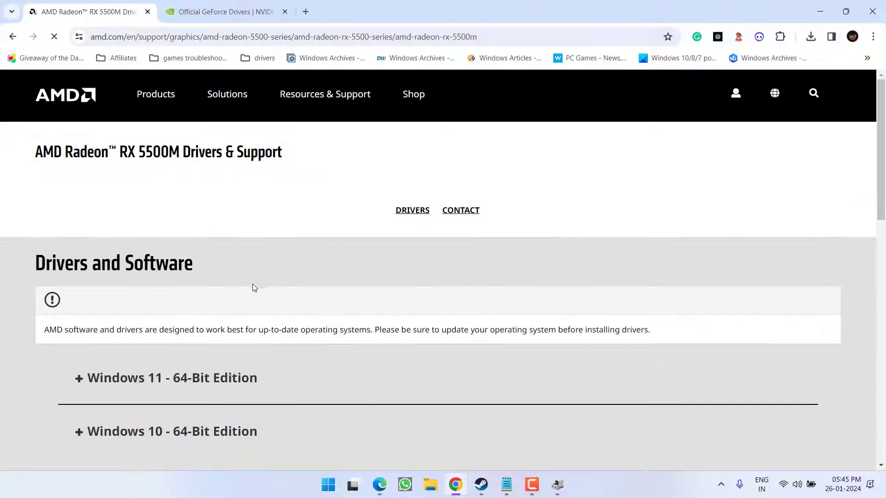
- Expand Windows 11 - 64-Bit Edition and request the AMD Software: Adrenalin Edition download
scroll("down", 3)
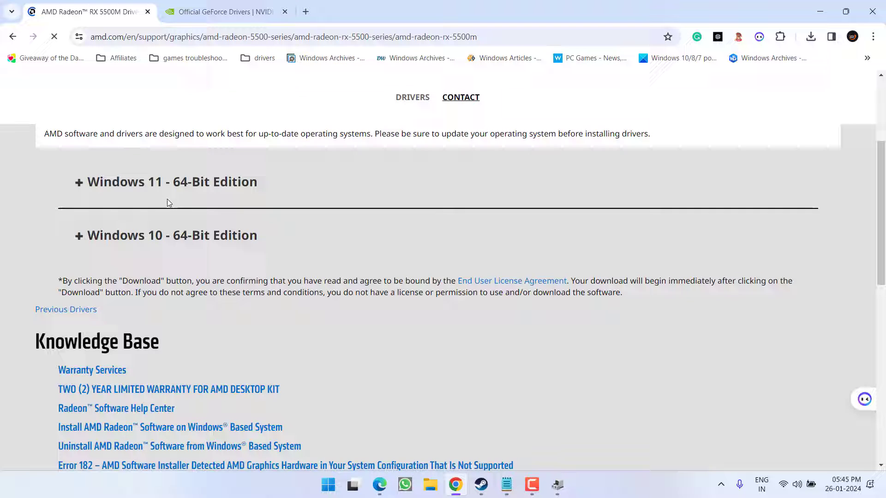
left_click(165, 181)
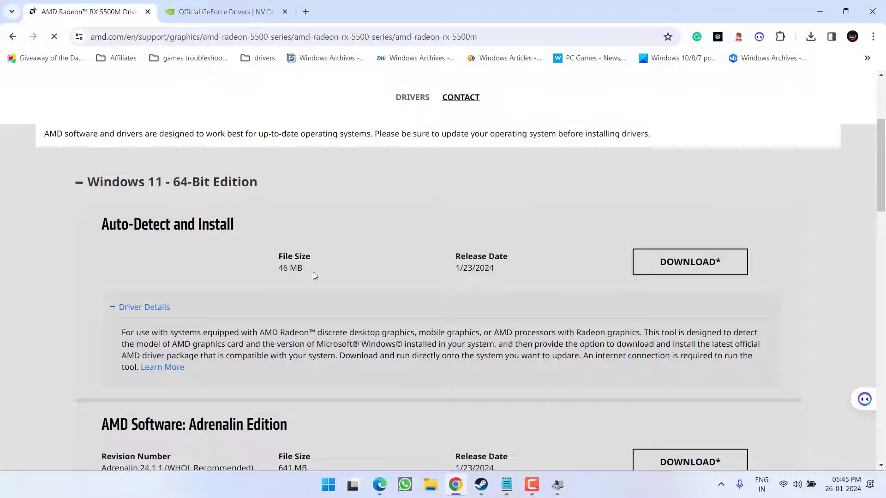
scroll("down", 3)
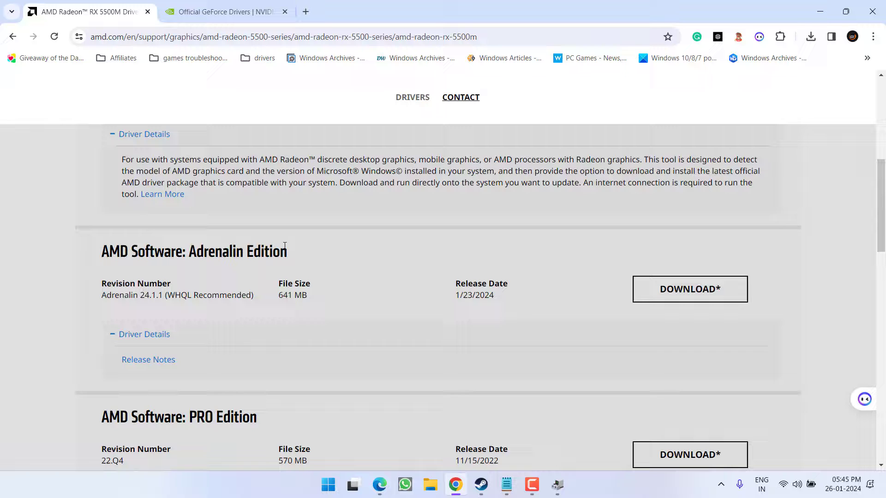
mouse_move(681, 297)
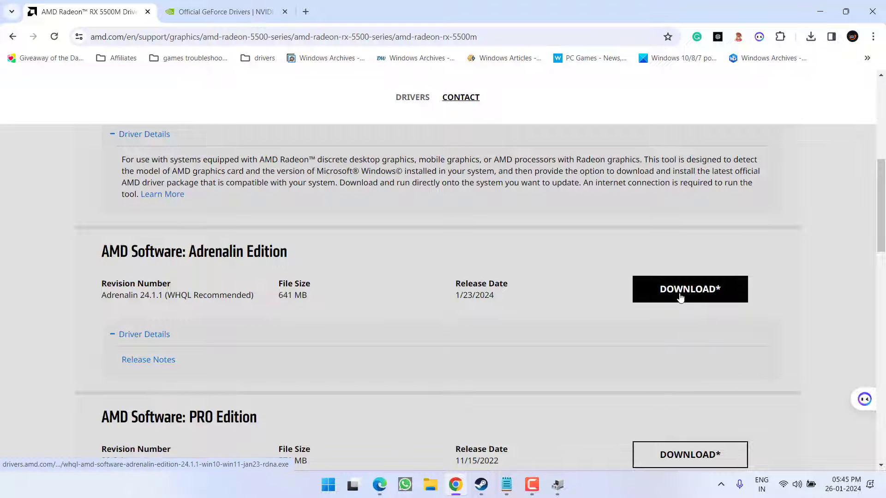
left_click(690, 288)
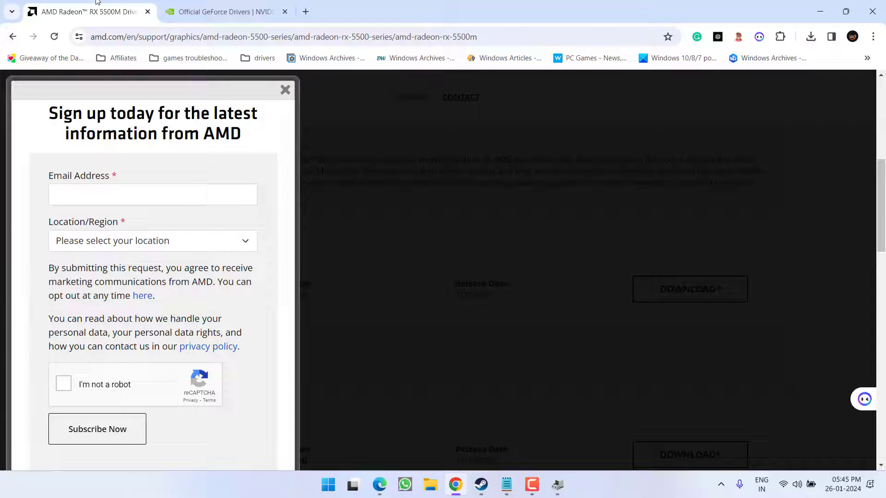
- Run an NVIDIA manual driver search with Product Type GeForce and view the driver results
left_click(225, 12)
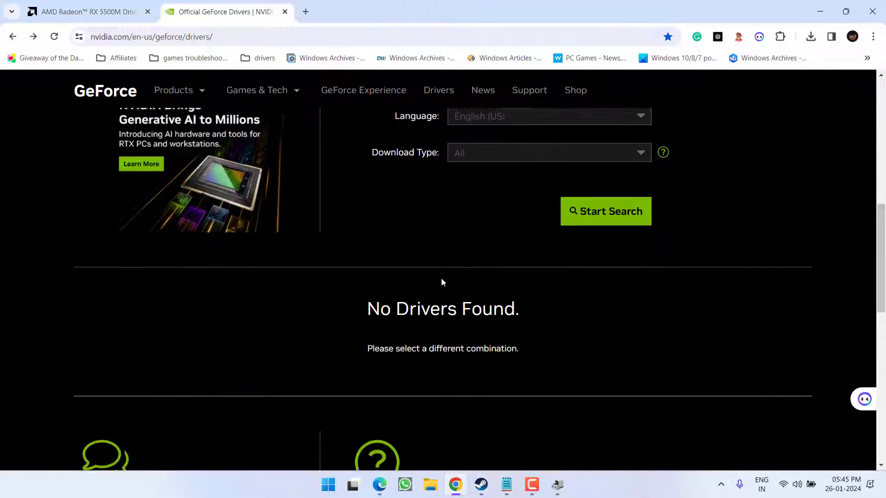
scroll("up", 3)
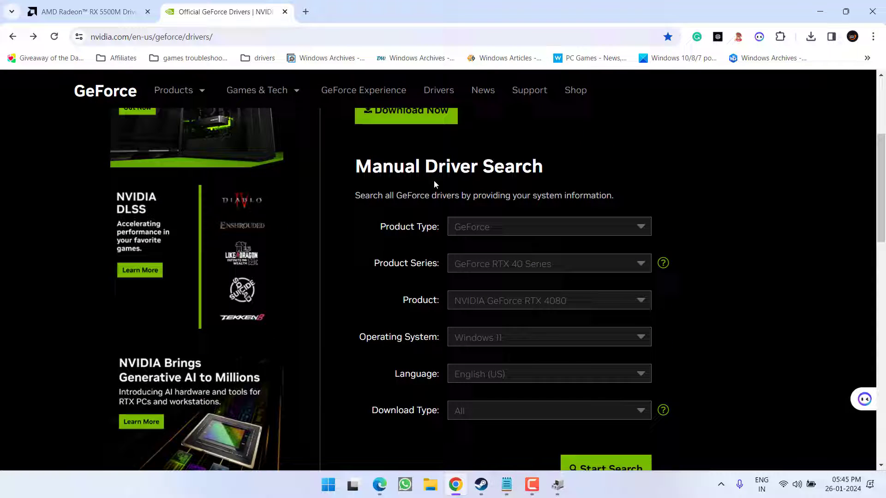
left_click(549, 227)
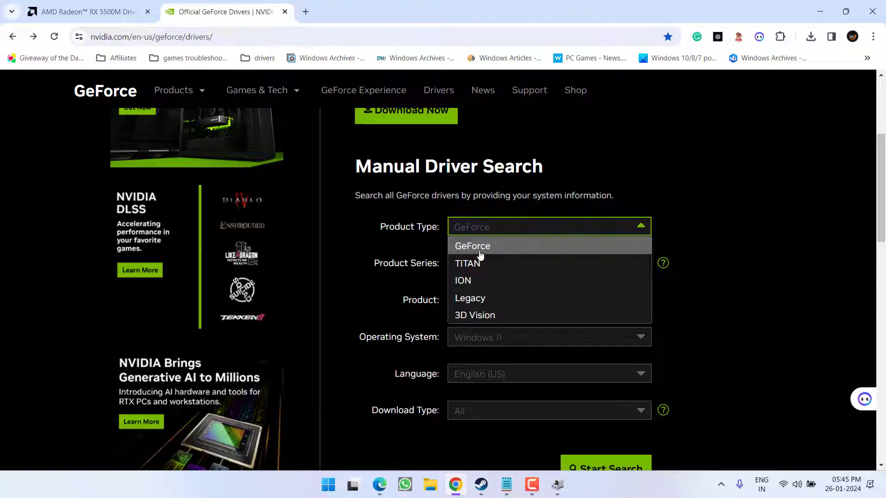
left_click(473, 246)
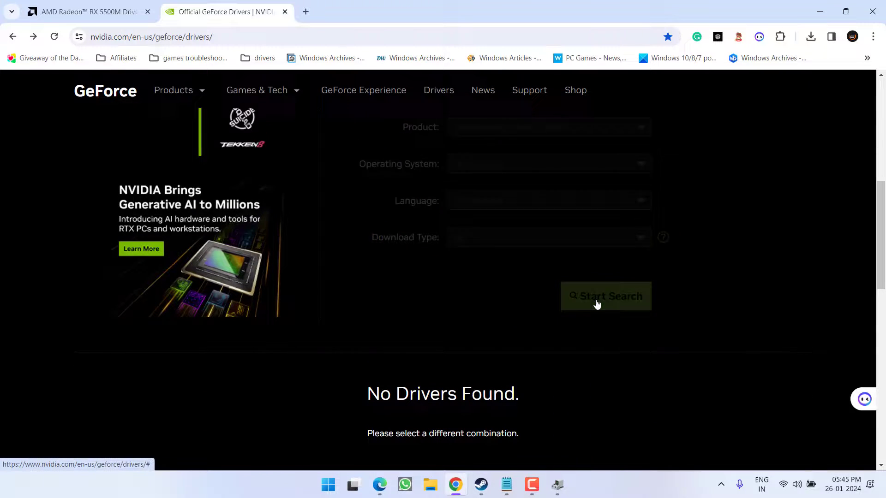
left_click(606, 297)
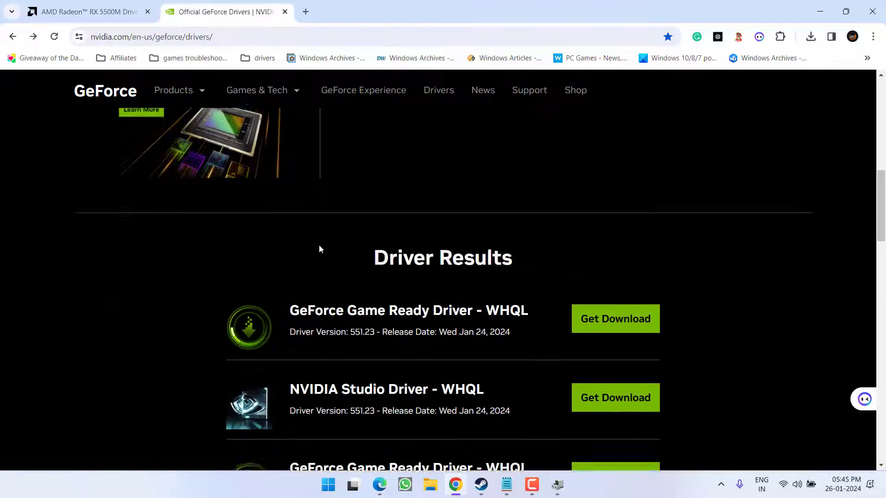
scroll("down", 3)
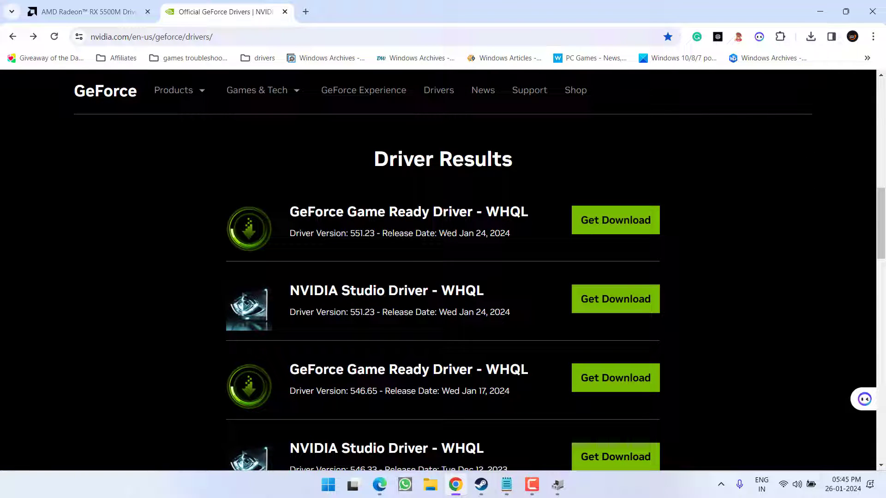
mouse_move(516, 247)
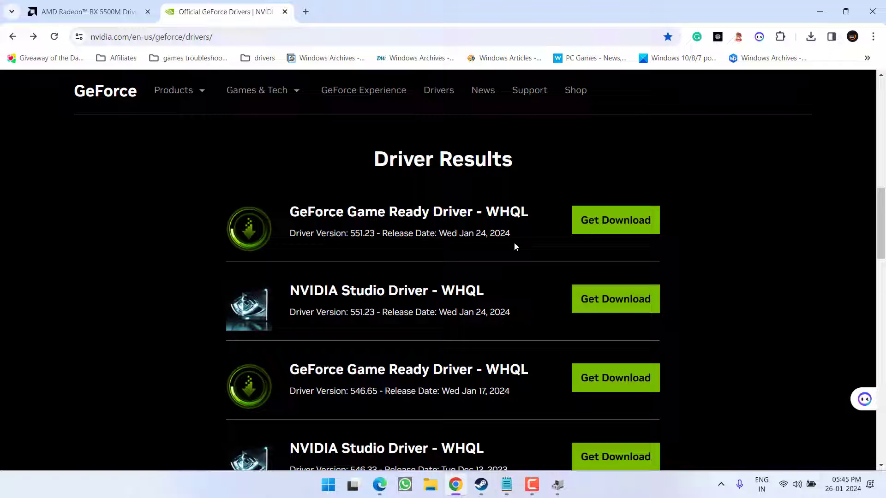
- Request the GeForce Game Ready Driver 551.23 download, cancel its save prompt and hide the browser
left_click(614, 220)
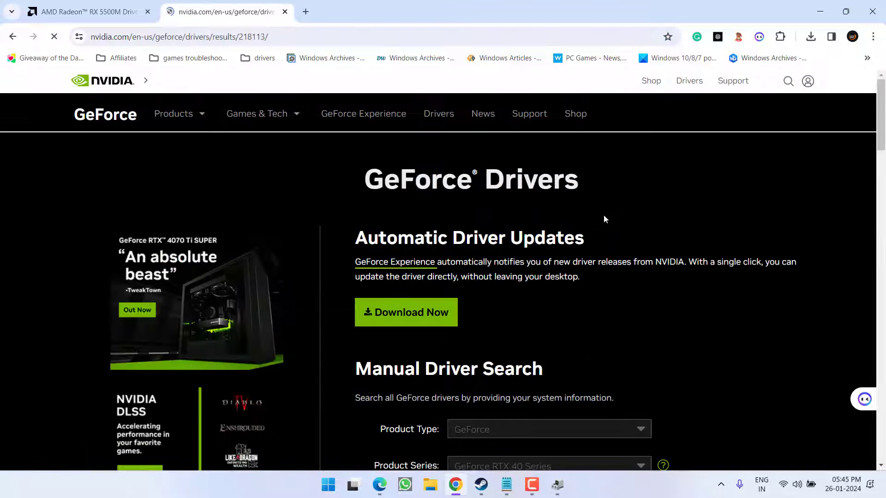
left_click(406, 312)
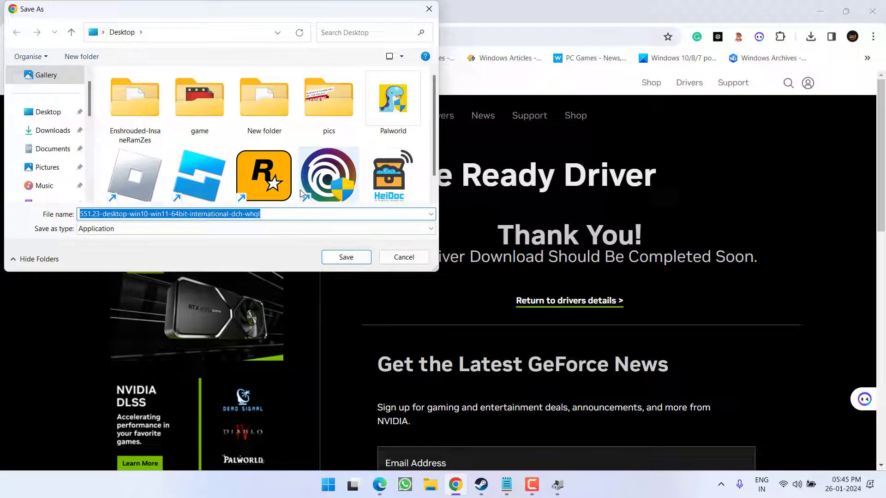
mouse_move(300, 196)
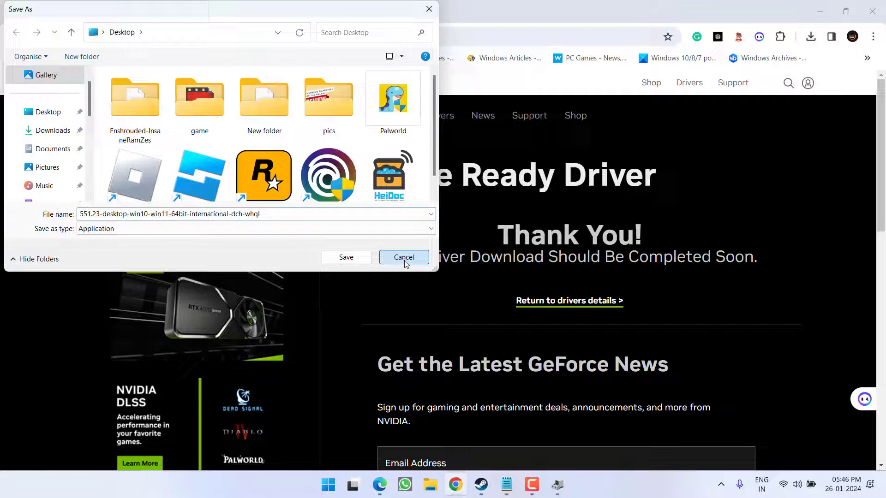
left_click(403, 258)
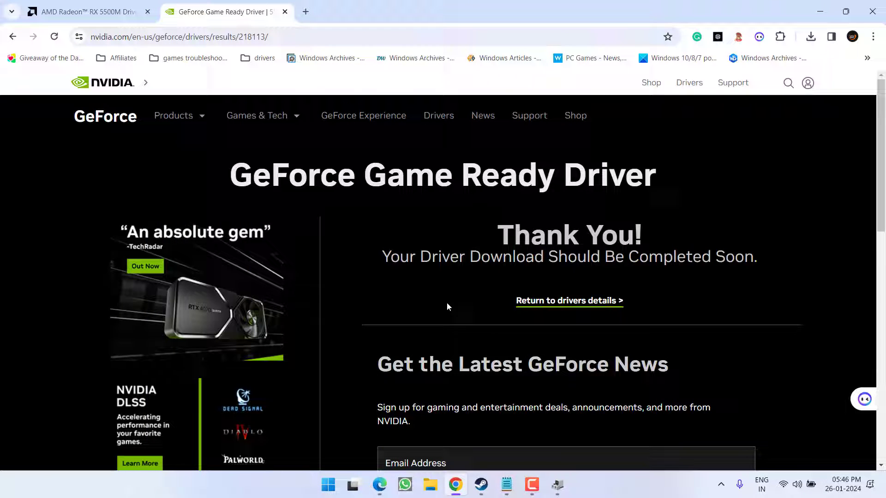
mouse_move(454, 302)
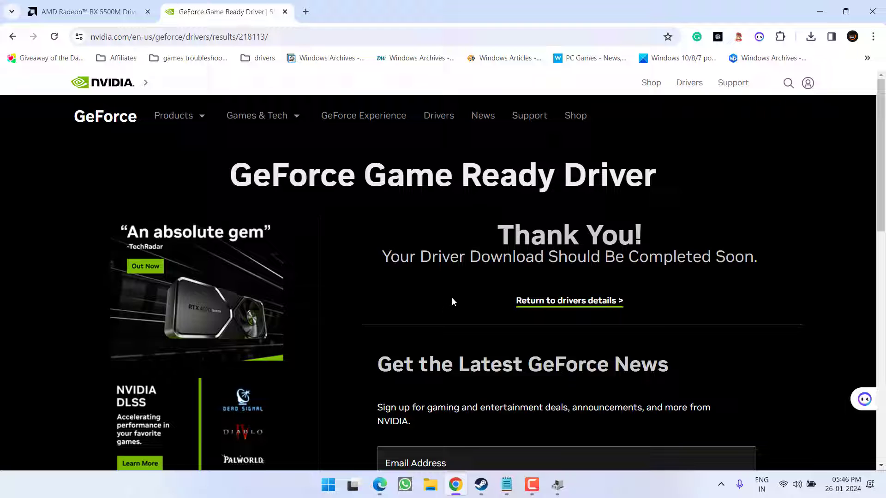
mouse_move(481, 483)
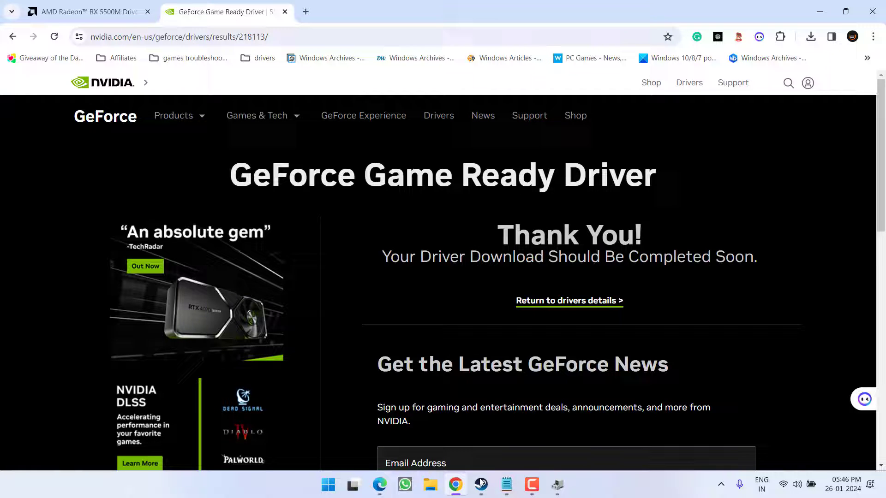
left_click(479, 496)
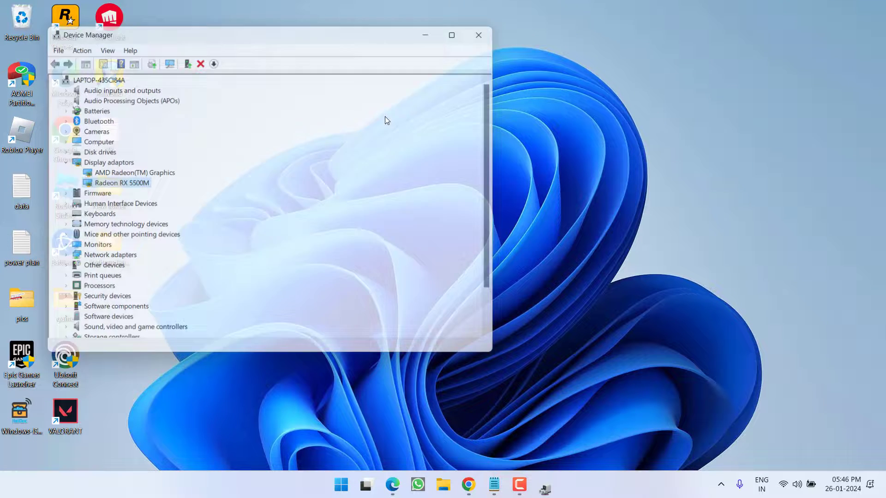
- Close Device Manager and bring up the Run dialog from the Start menu
left_click(478, 35)
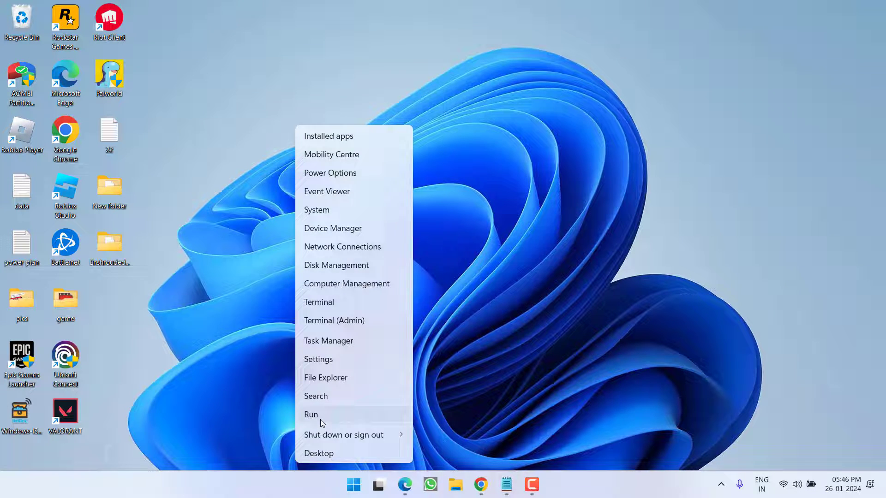
left_click(311, 414)
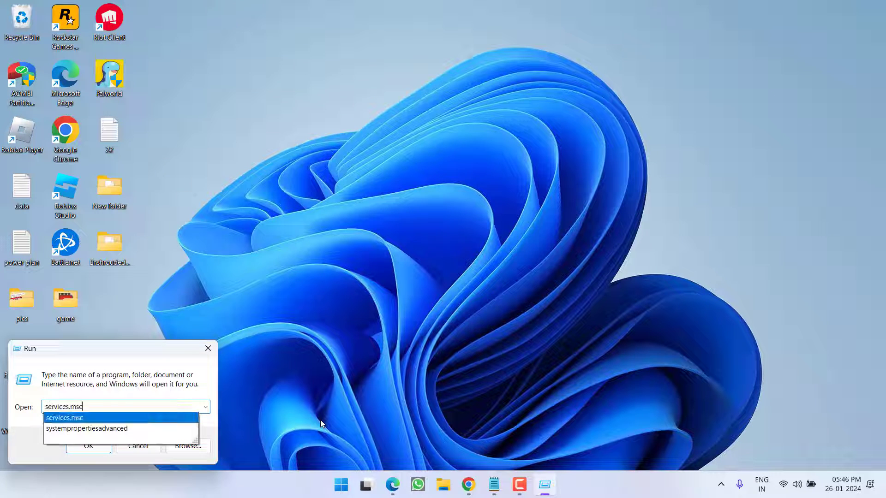
- Run systempropertiesadvanced and open the Environment Variables window from the Advanced tab
left_click(86, 428)
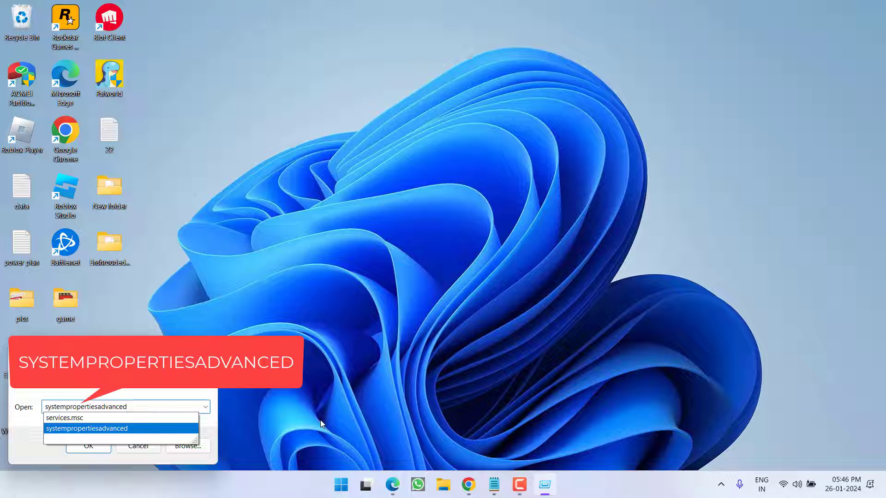
left_click(89, 447)
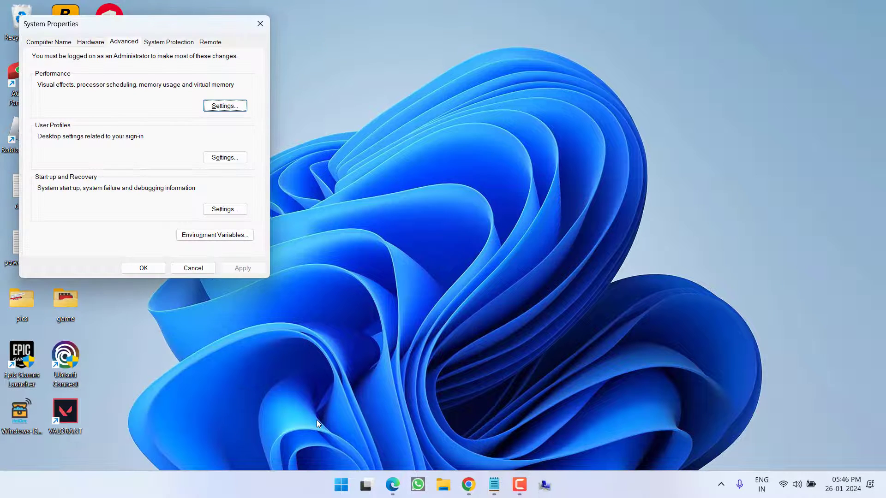
mouse_move(202, 236)
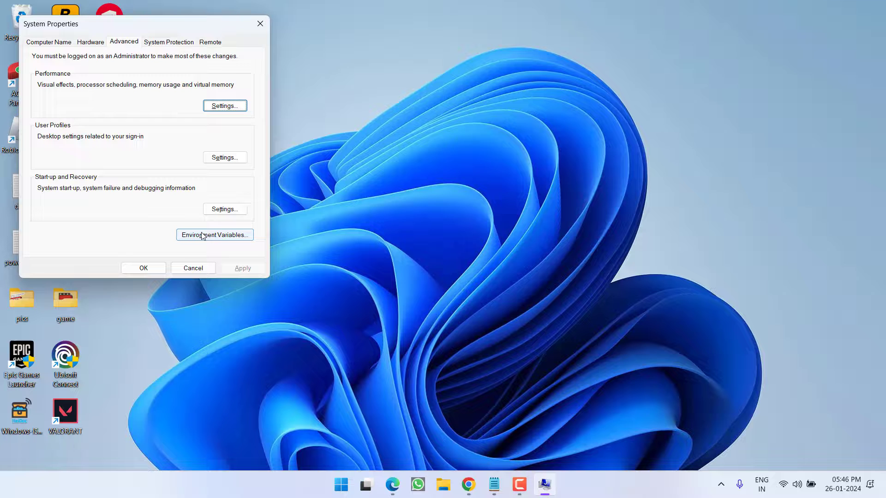
left_click(214, 236)
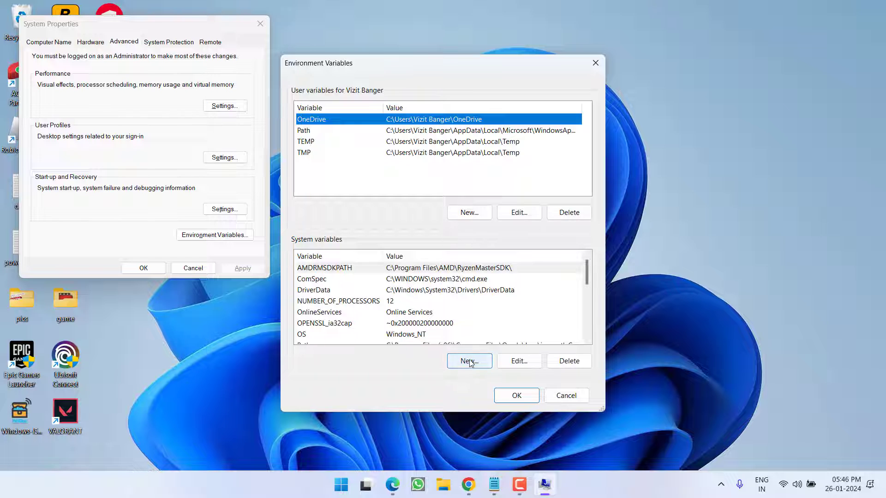
- Add system variable DISABLE_LAYER_AMD_SWITCHABLE_GRAPHICS_1 with value 1
left_click(469, 361)
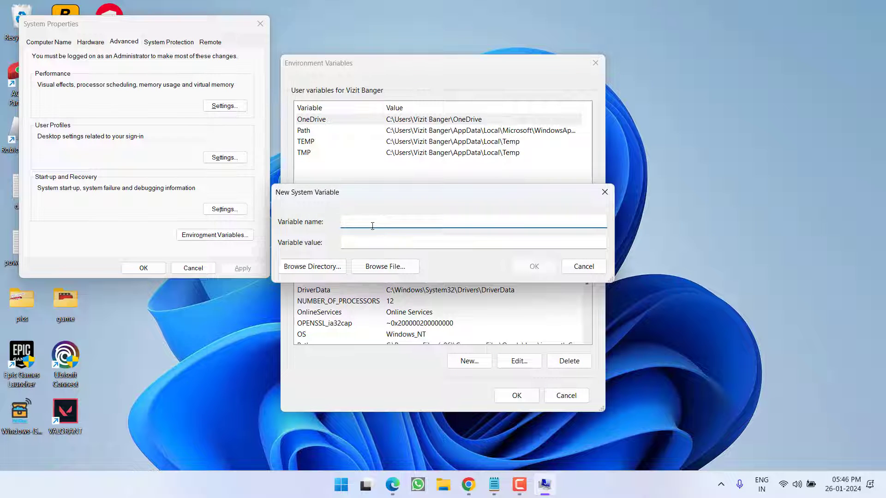
type("DISABLE_LAYER_AMD_SWITCHABLE_GRAPHICS_1")
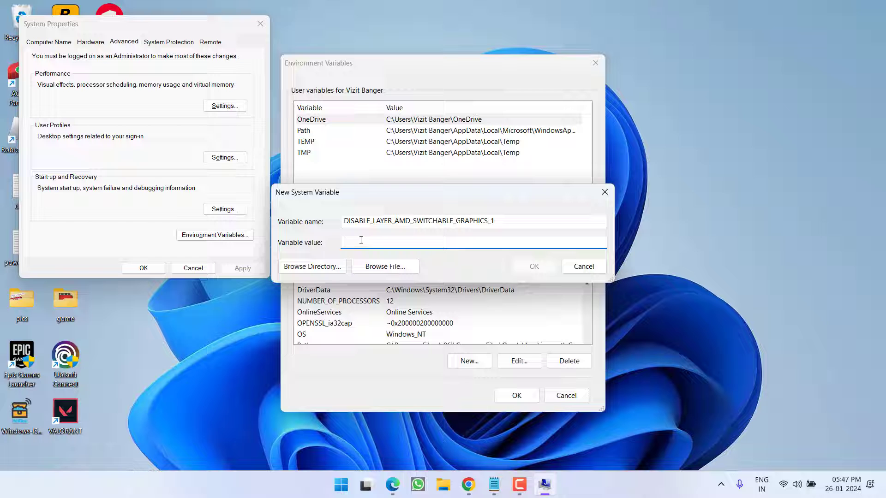
left_click(534, 265)
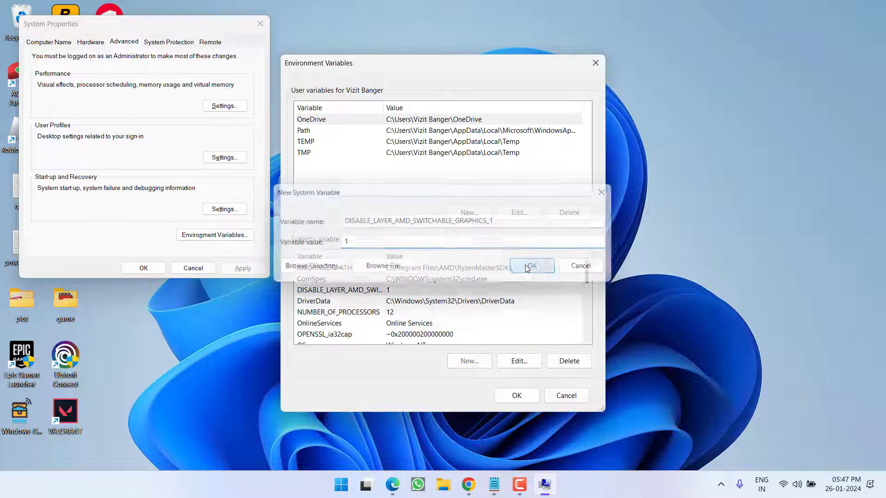
left_click(532, 266)
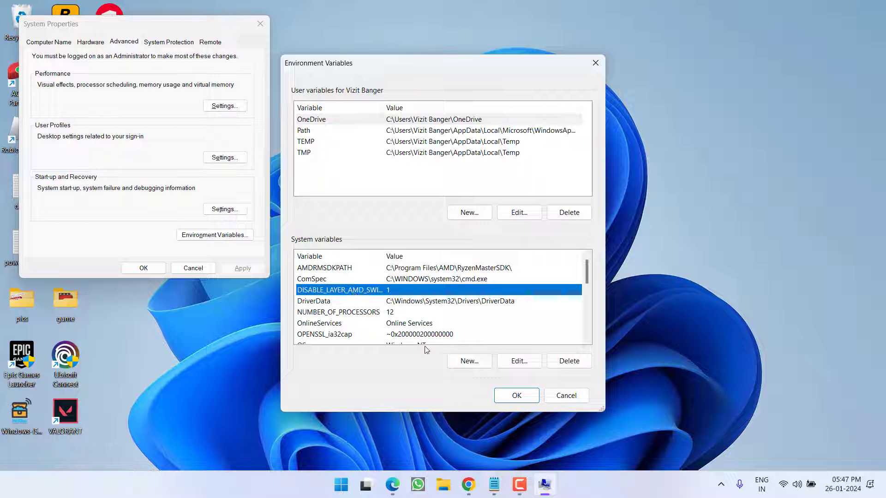
- Confirm Environment Variables and System Properties to save the change and close them
left_click(517, 395)
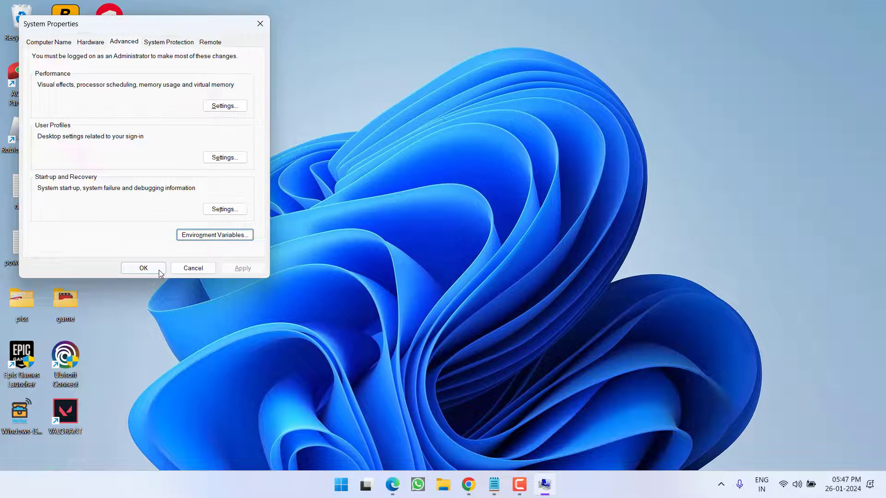
left_click(143, 267)
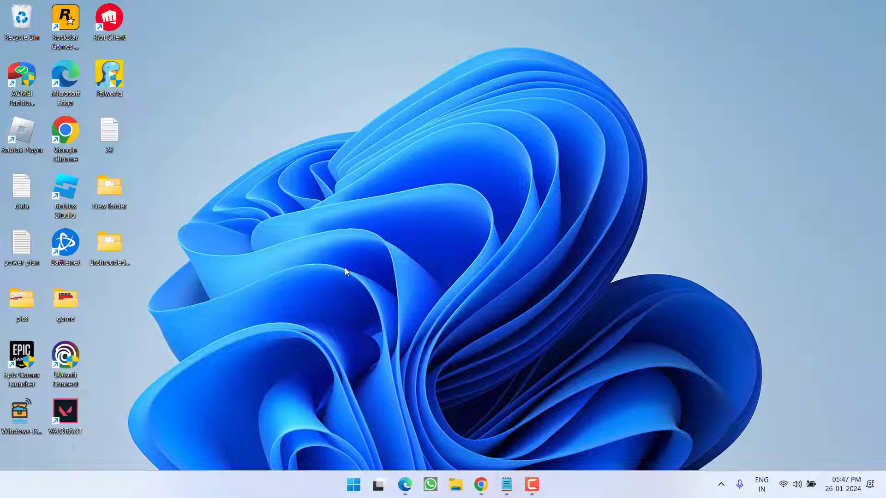